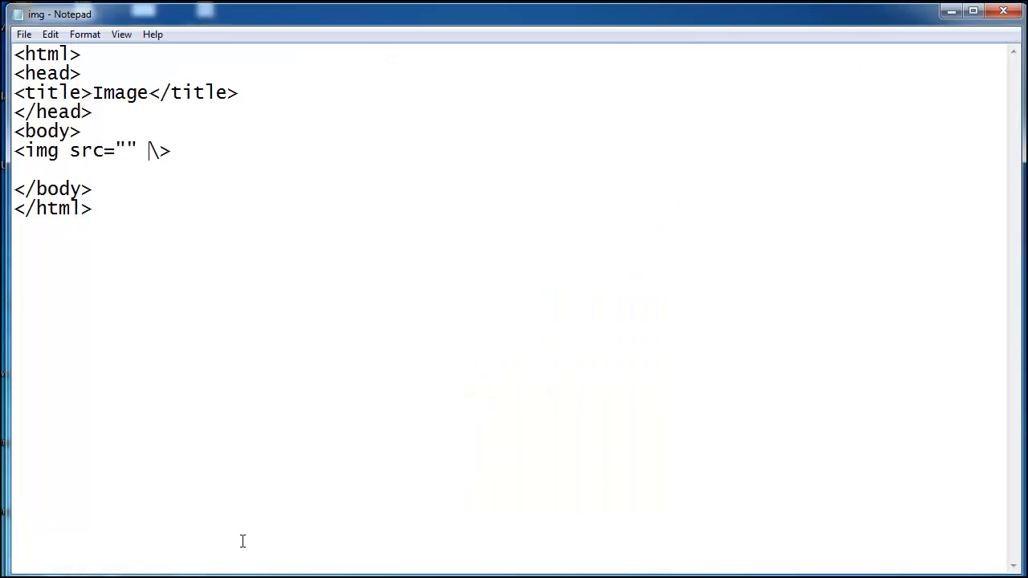
pyautogui.moveTo(253, 518)
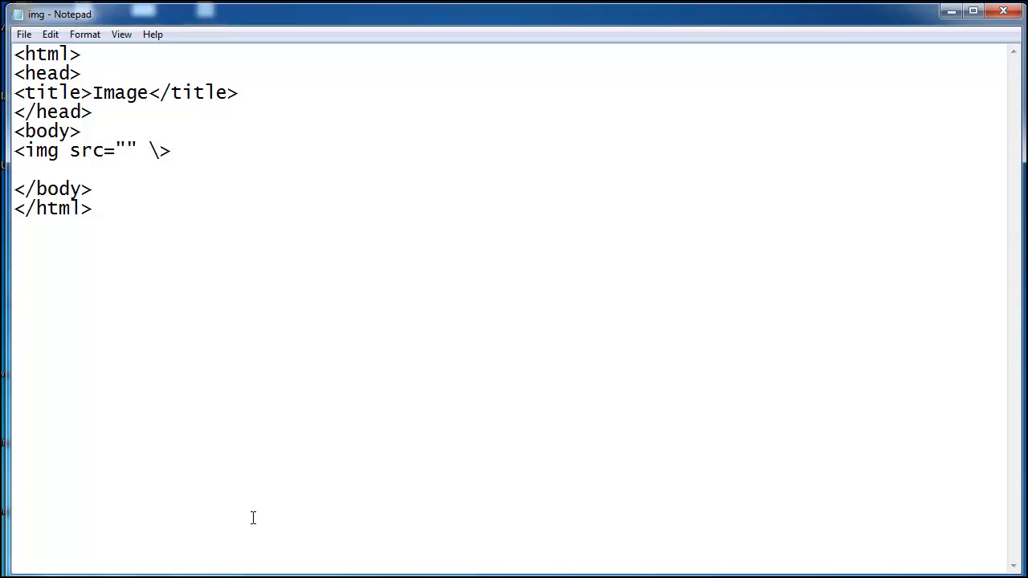
pyautogui.moveTo(179, 386)
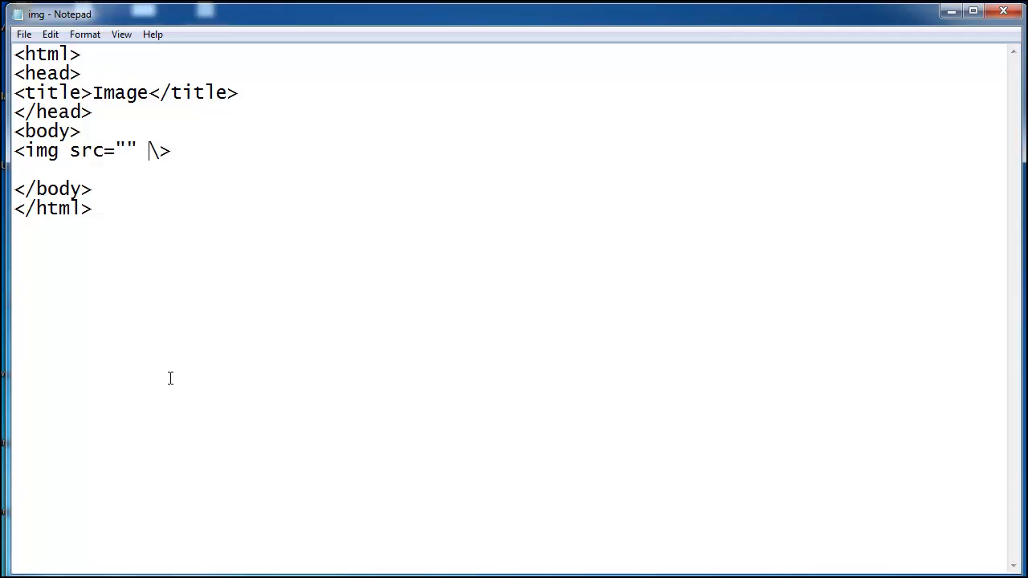
pyautogui.moveTo(162, 332)
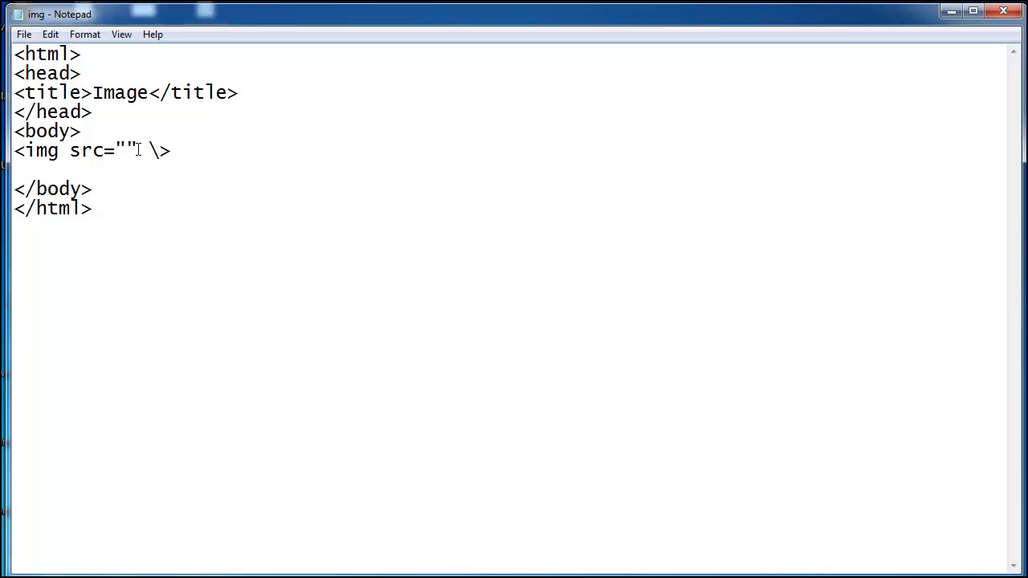
# Open the images folder in Explorer and select its full path in the address bar.
pyautogui.moveTo(14, 150); pyautogui.dragTo(124, 150)
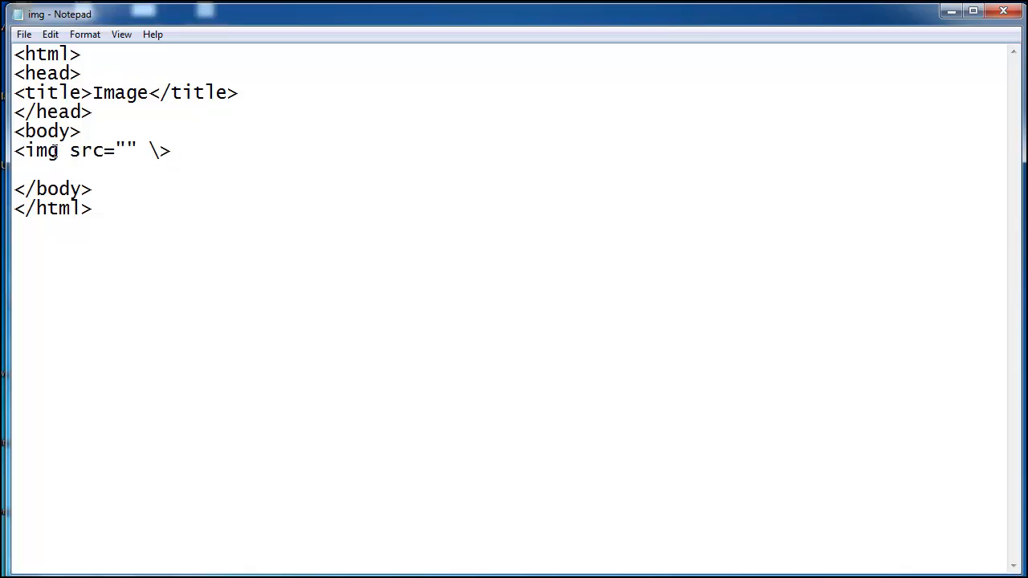
pyautogui.click(93, 189)
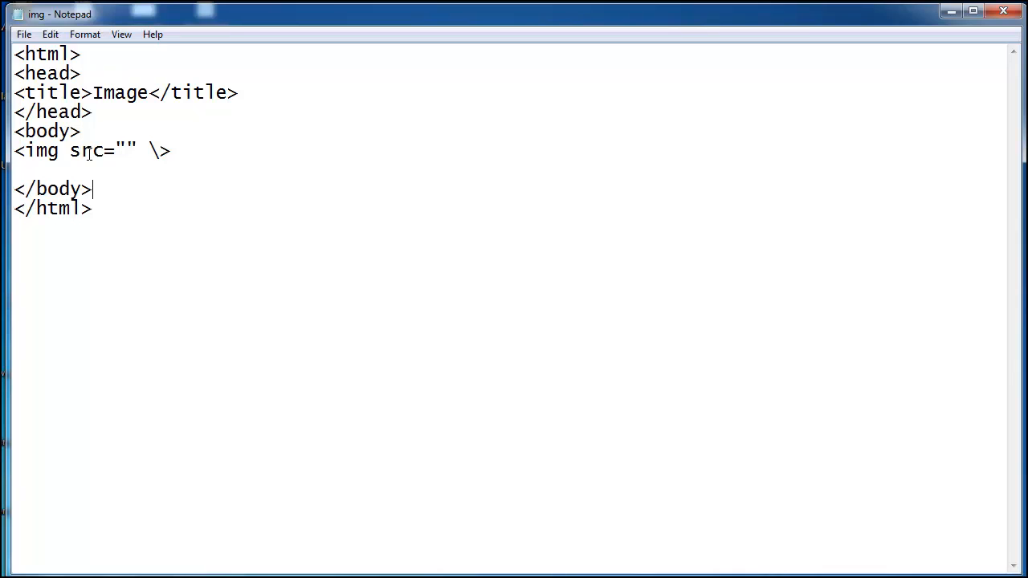
pyautogui.moveTo(109, 186)
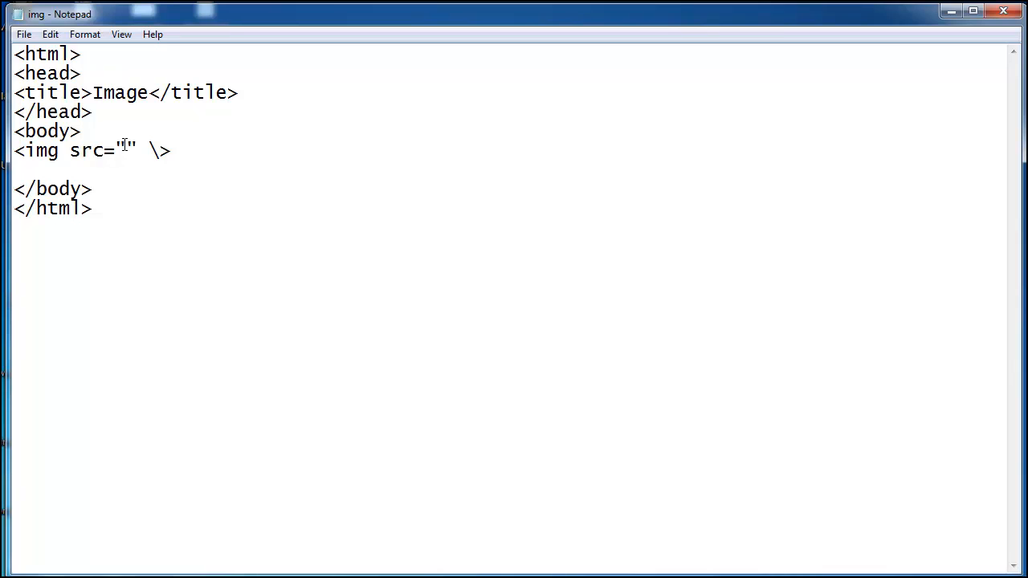
pyautogui.click(92, 188)
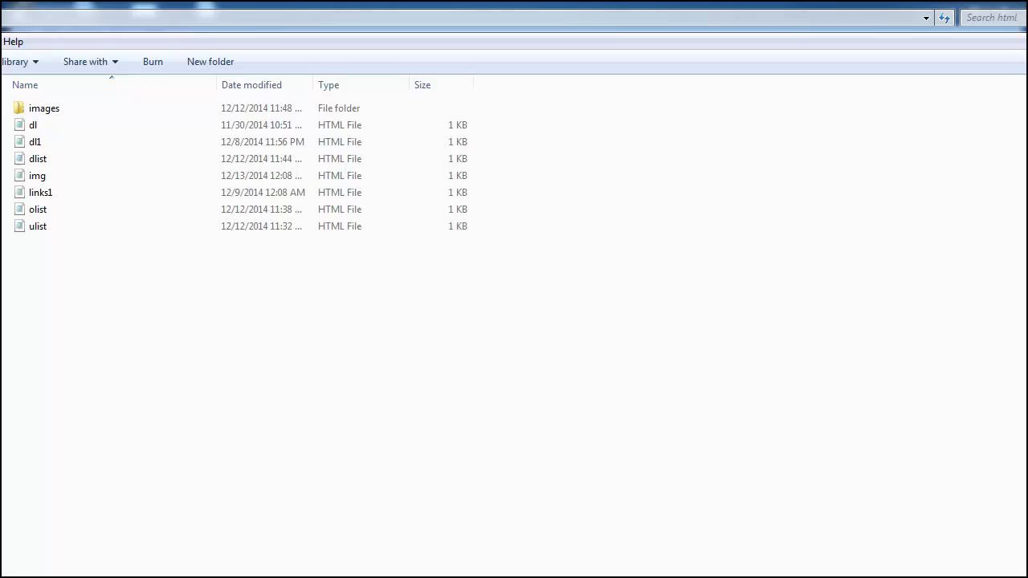
pyautogui.moveTo(44, 108)
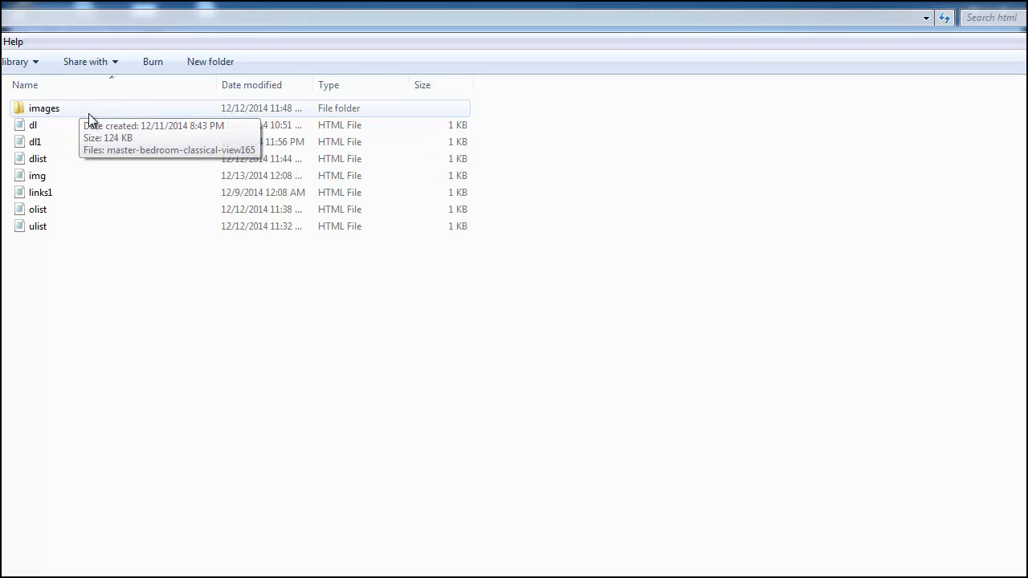
pyautogui.doubleClick(44, 108)
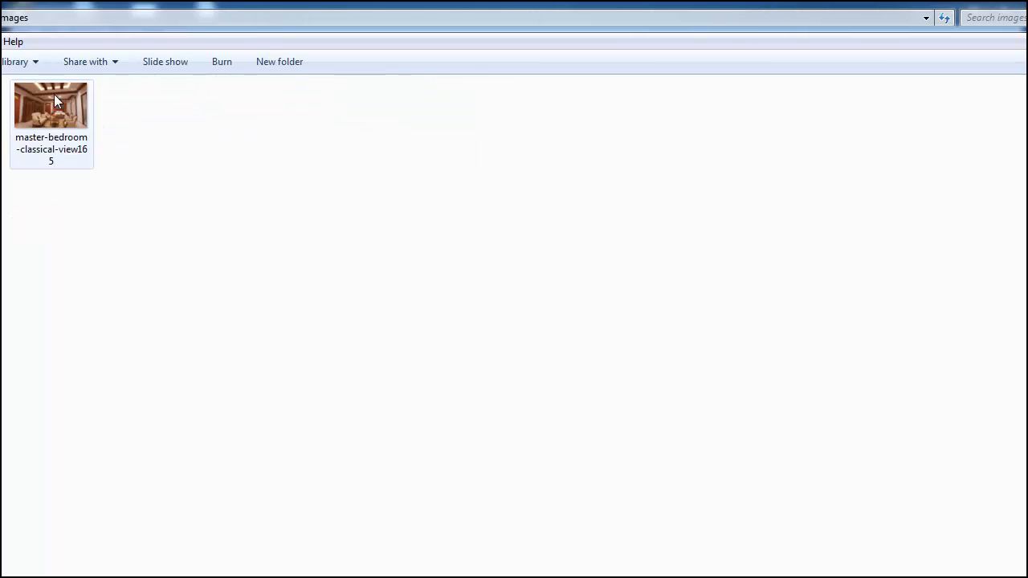
pyautogui.click(60, 18)
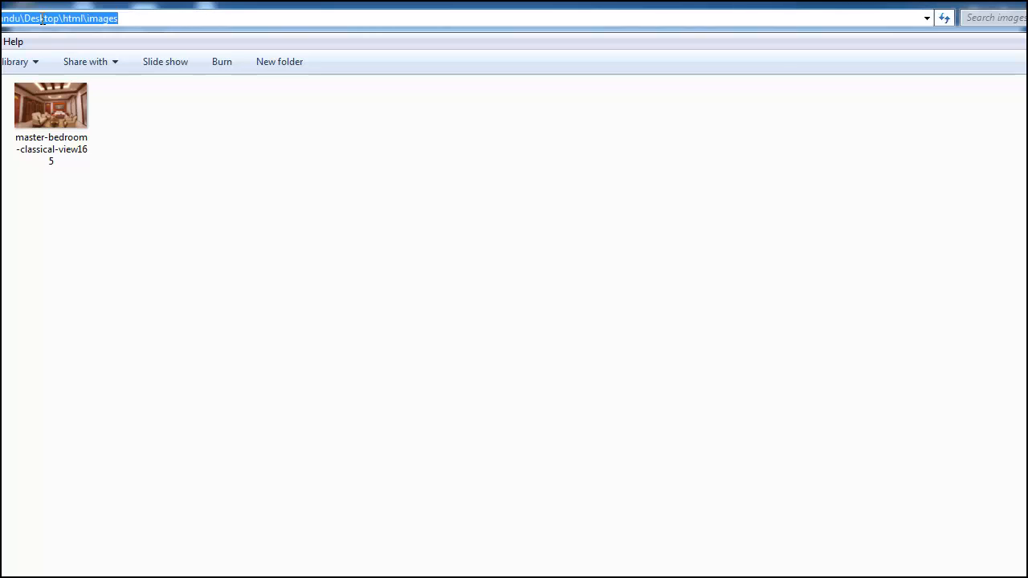
pyautogui.moveTo(210, 246)
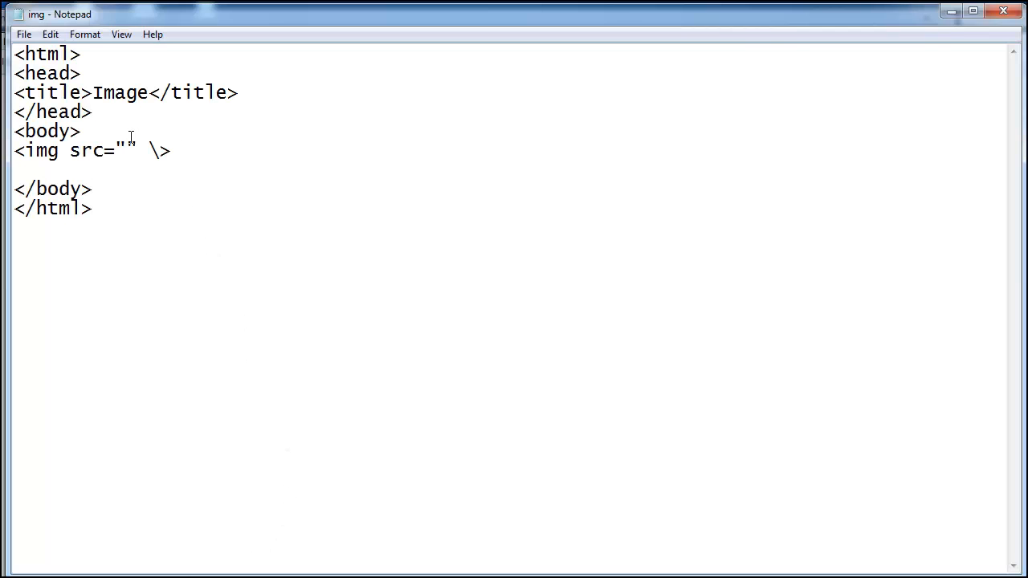
# Put C:\Users\Chandu\Desktop\html\images\ inside the img tag's empty src quotes.
pyautogui.click(126, 150)
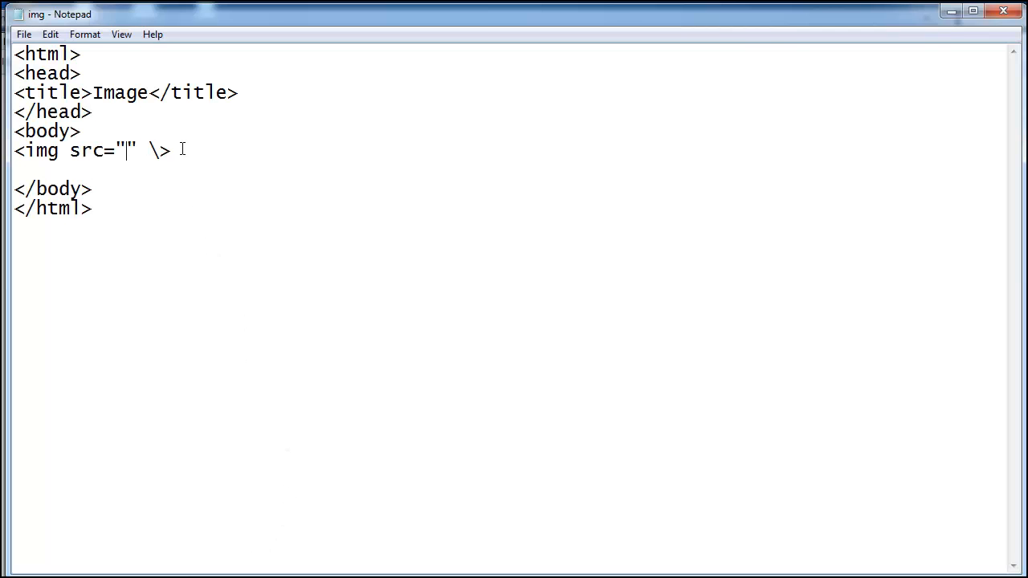
pyautogui.write('C:\\Users\\Chandu\\Desktop\\html\\images')
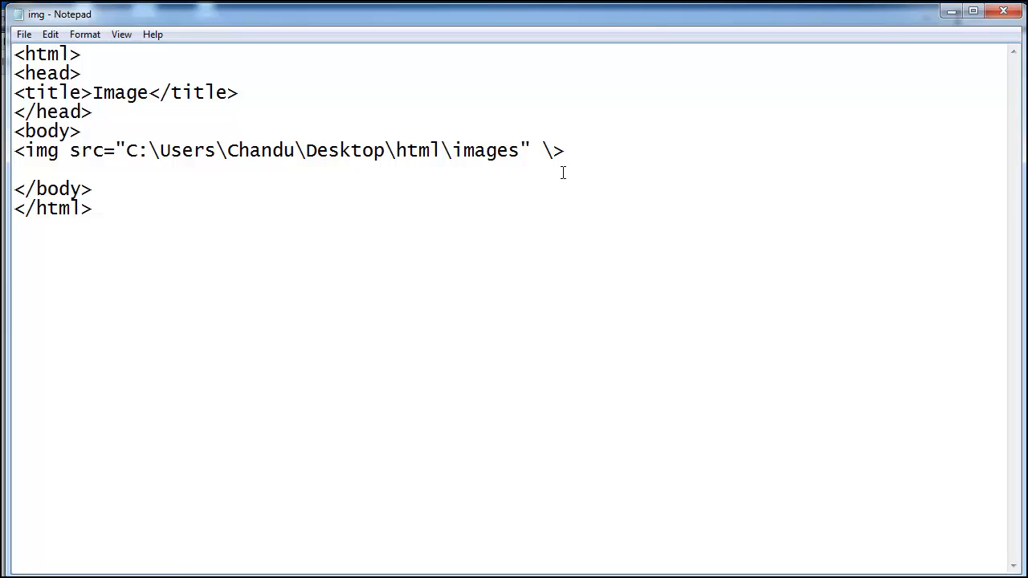
pyautogui.write('\\')
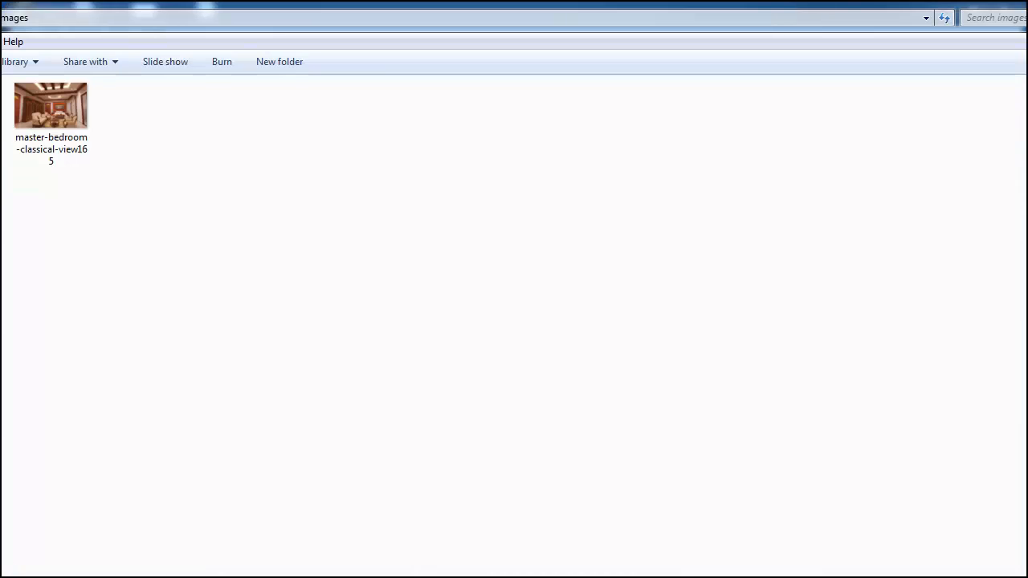
# Return from the images folder in Explorer to img.html in Notepad.
pyautogui.click(51, 104)
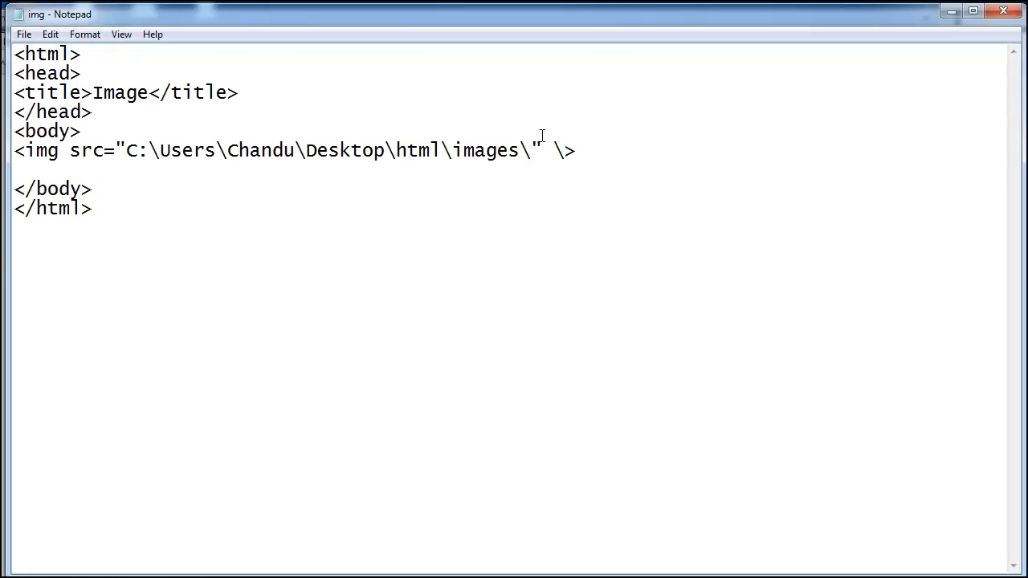
# Complete the src path with the file name master-bedroom-classical-view165.jpg.
pyautogui.write('master-bedroom-classical-view165')
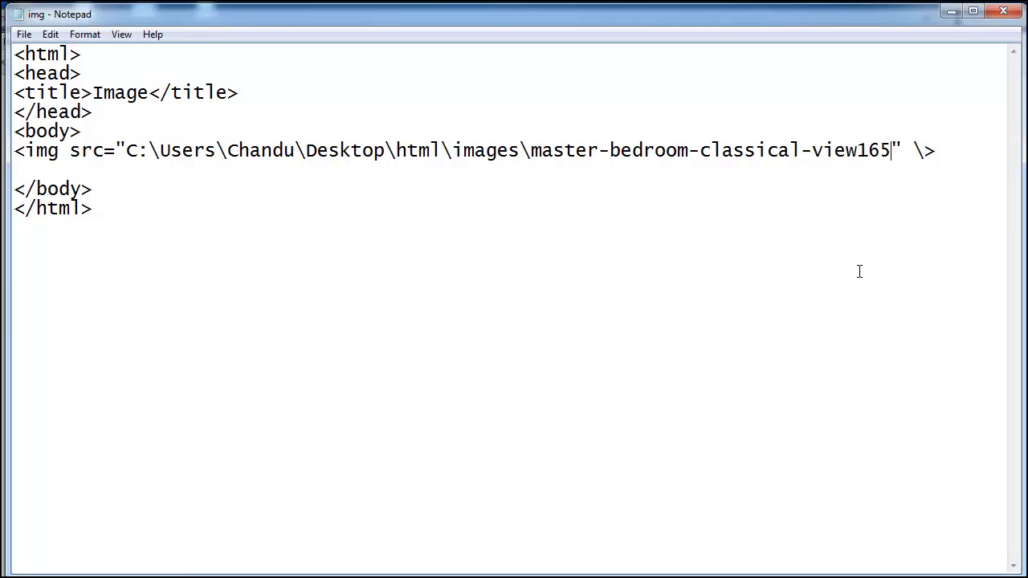
pyautogui.moveTo(956, 167)
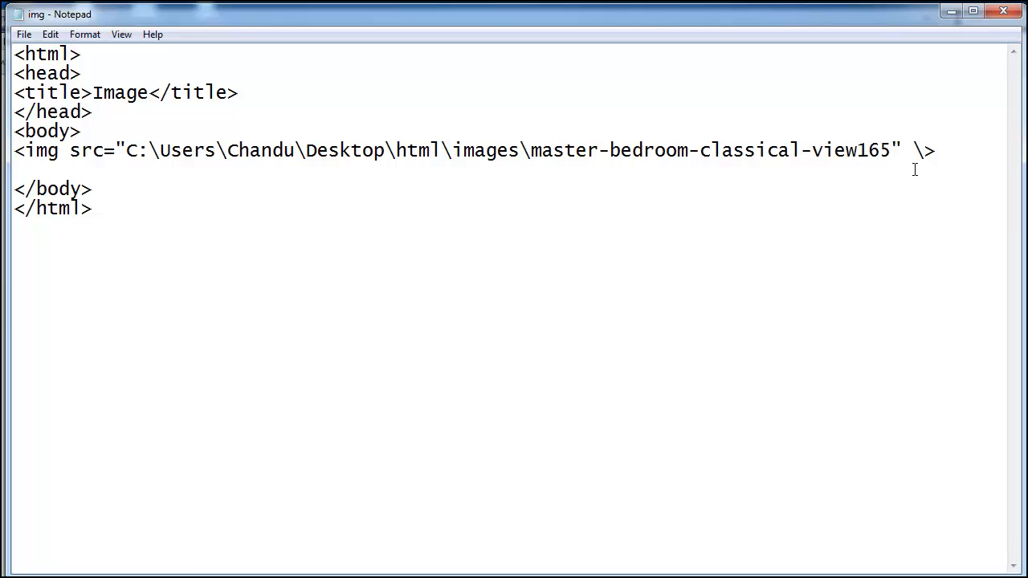
pyautogui.write('.jpg')
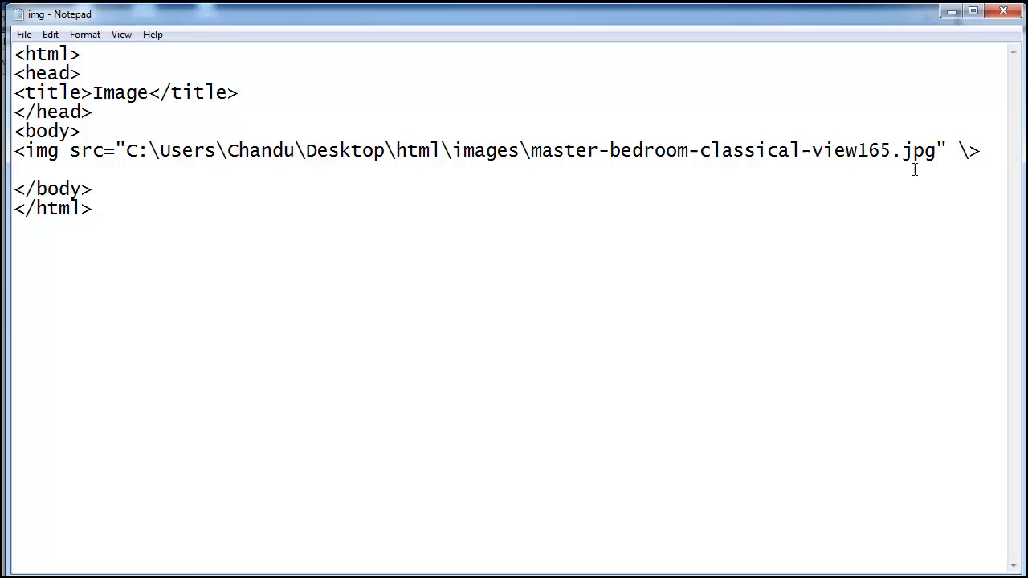
pyautogui.moveTo(195, 284)
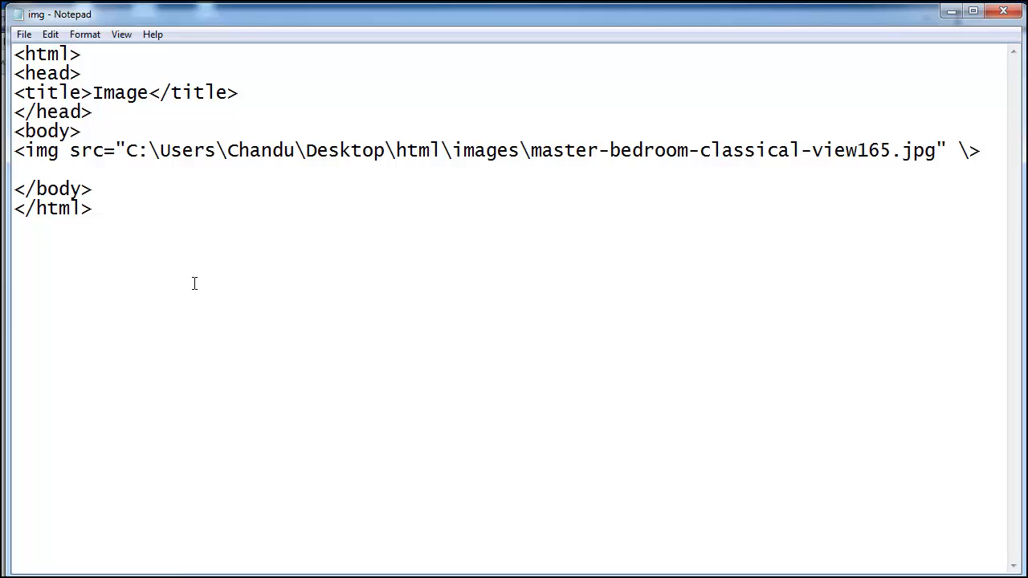
pyautogui.moveTo(216, 366)
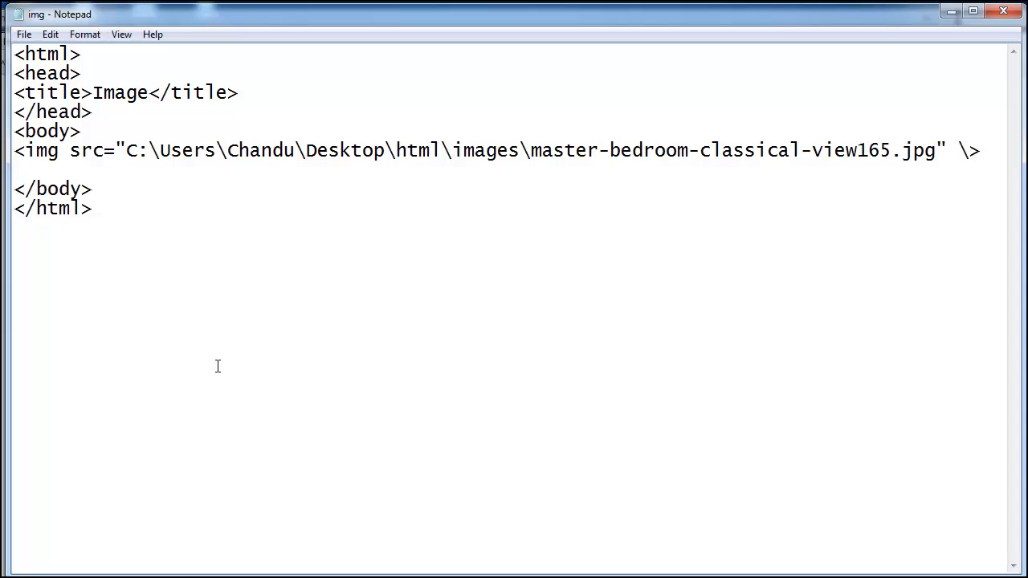
pyautogui.moveTo(481, 310)
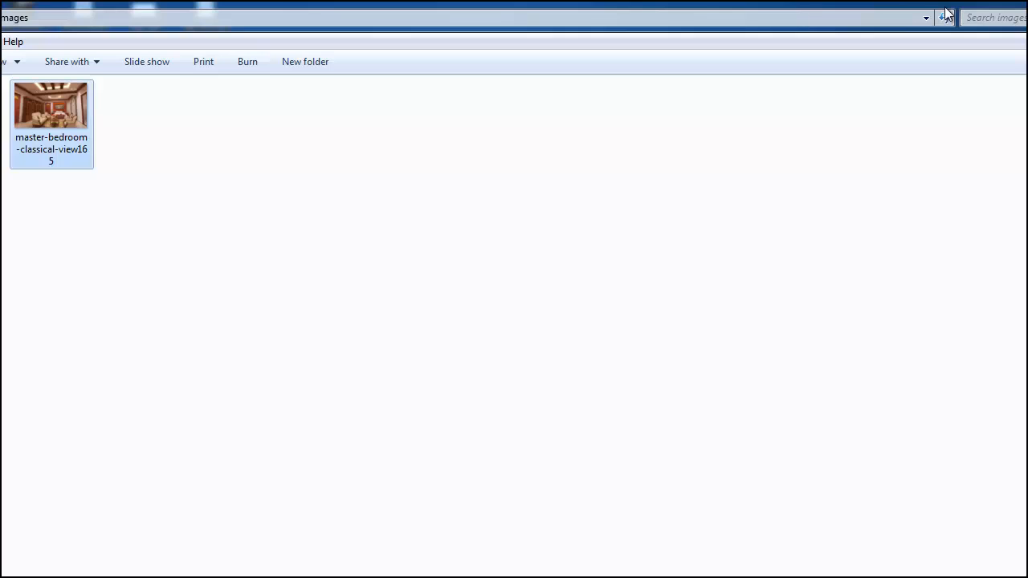
# Open img.html from the html folder in Google Chrome using Open with.
pyautogui.click(946, 14)
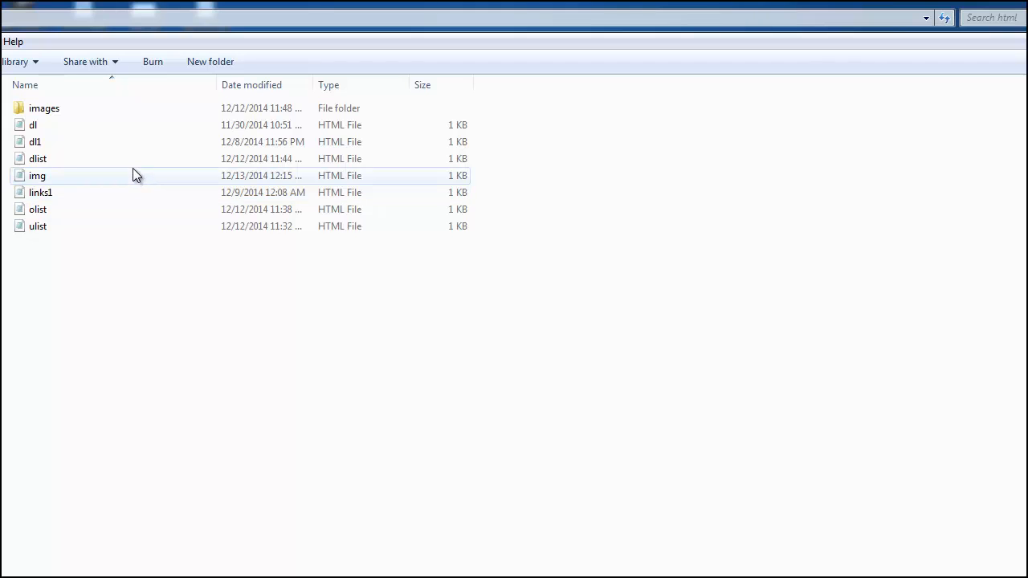
pyautogui.doubleClick(37, 175)
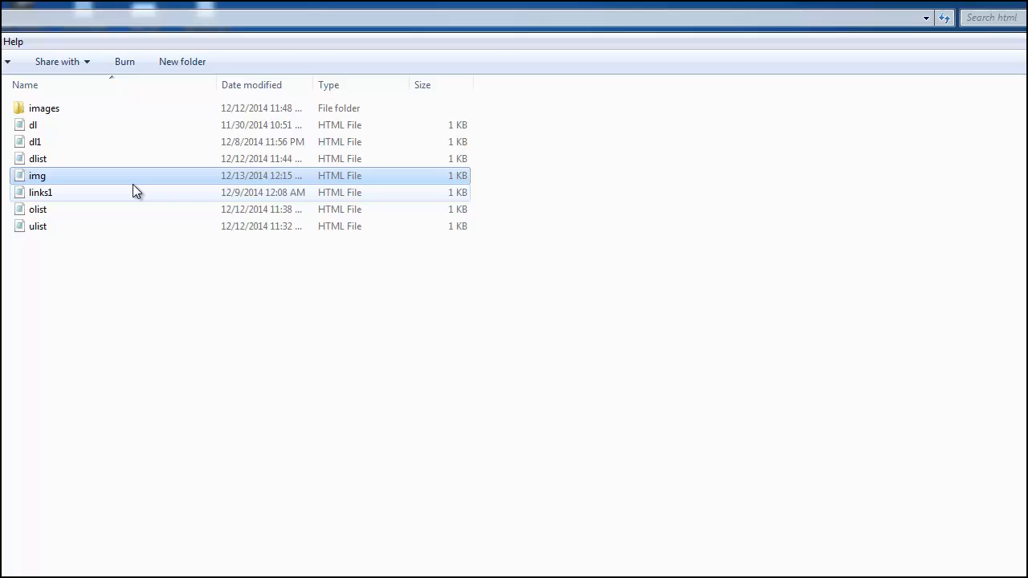
pyautogui.rightClick(37, 175)
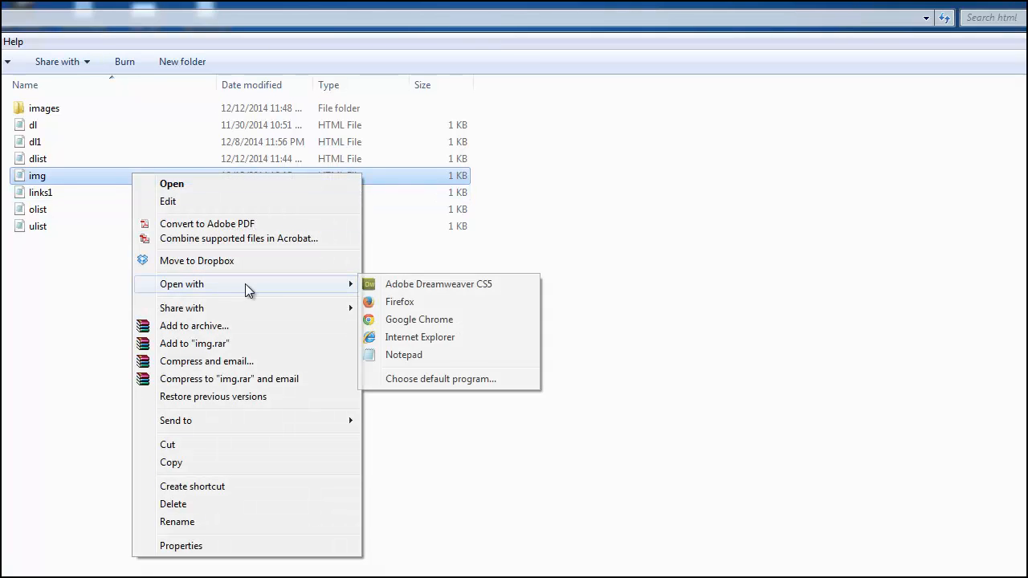
pyautogui.click(418, 318)
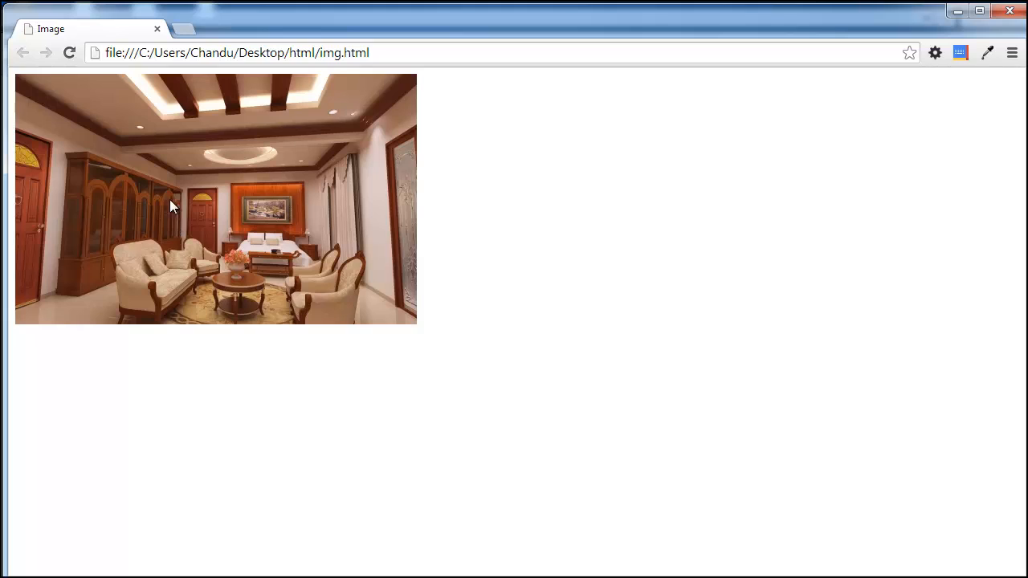
pyautogui.moveTo(255, 536)
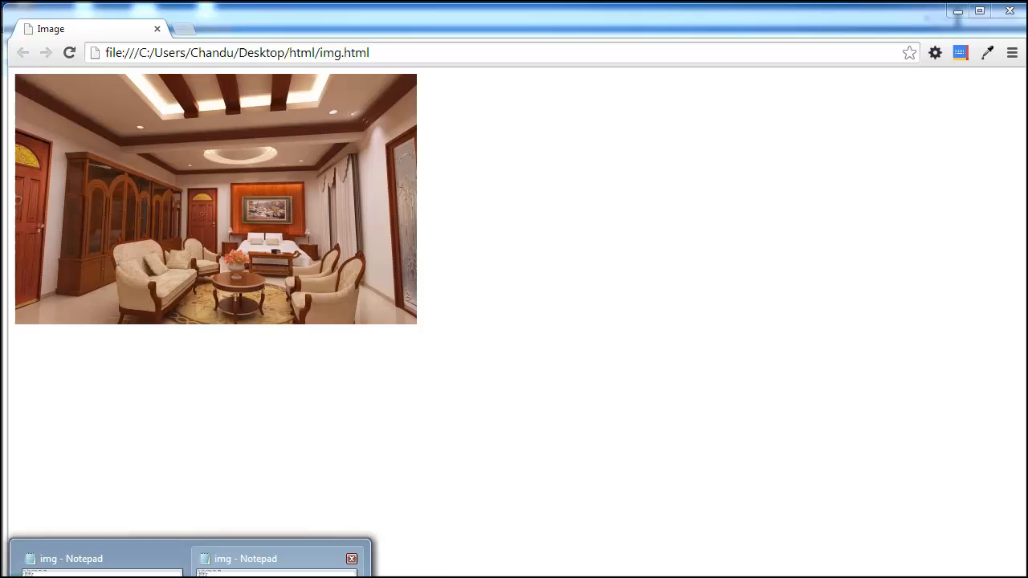
# Check the full-size bedroom photo in Chrome, then return to img.html in Notepad.
pyautogui.click(100, 558)
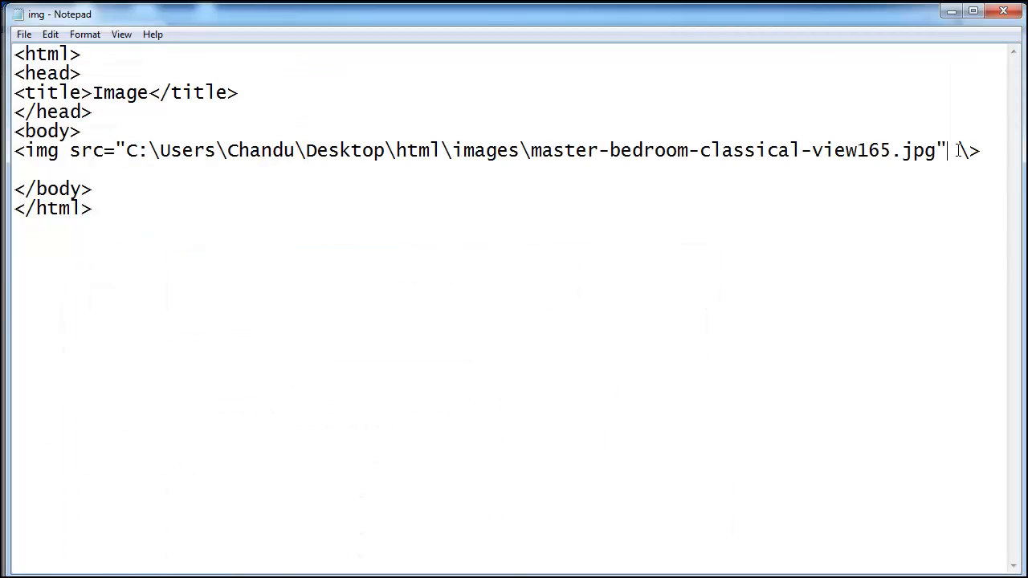
# Add height="300px" and width="300px" to the img tag after the src.
pyautogui.write('h')
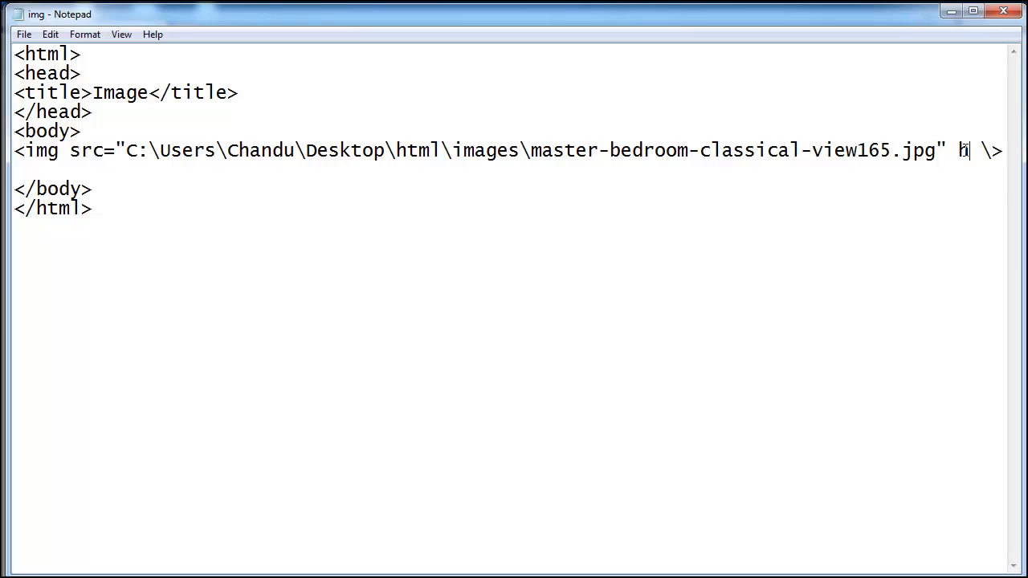
pyautogui.write('eight=')
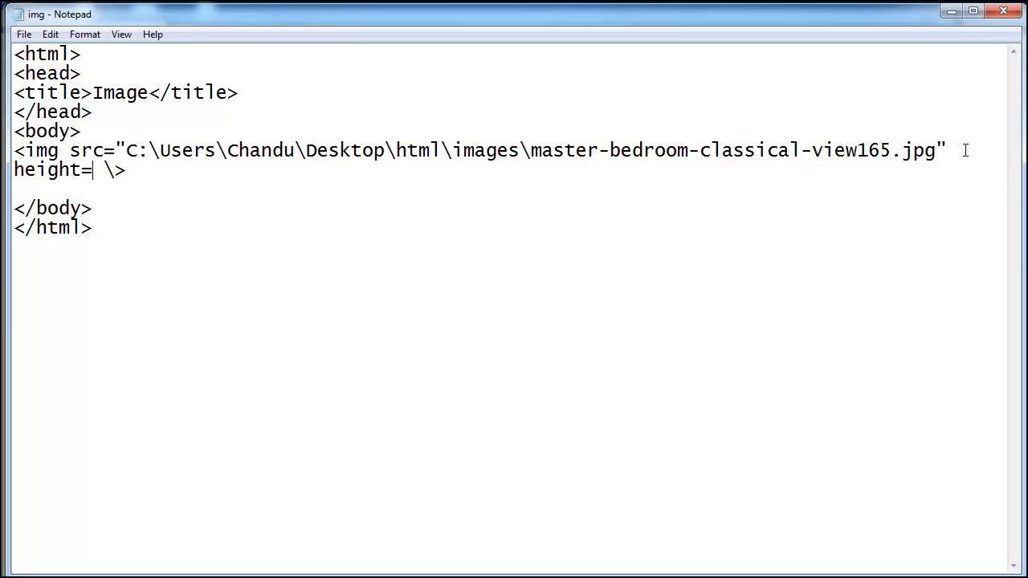
pyautogui.write('"3')
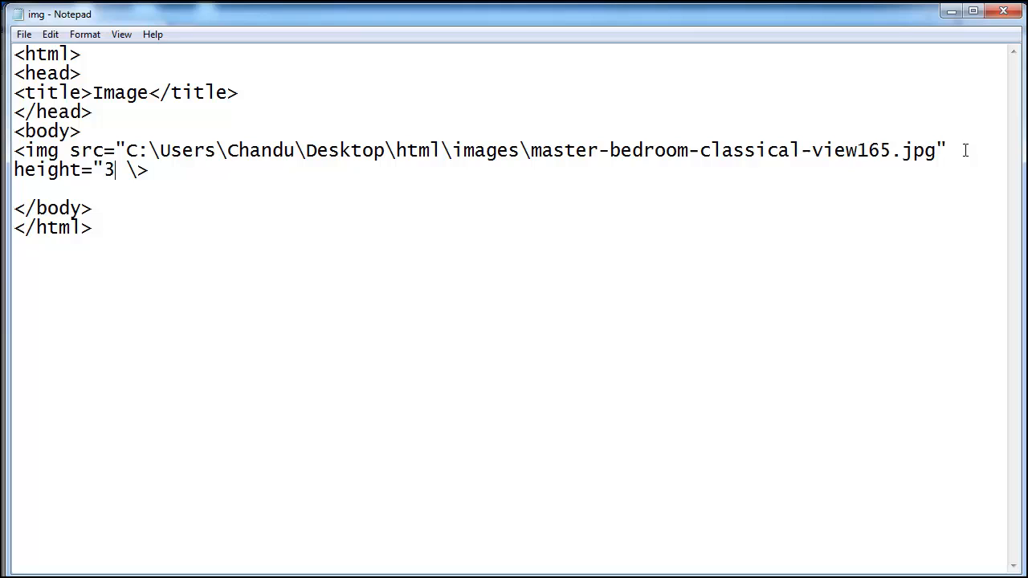
pyautogui.write('00px"')
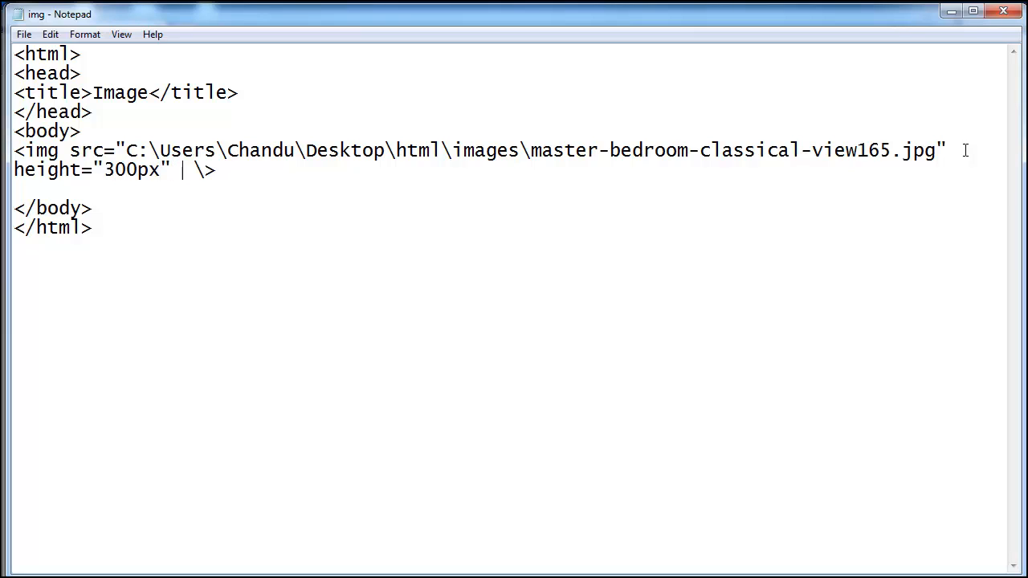
pyautogui.write('width="')
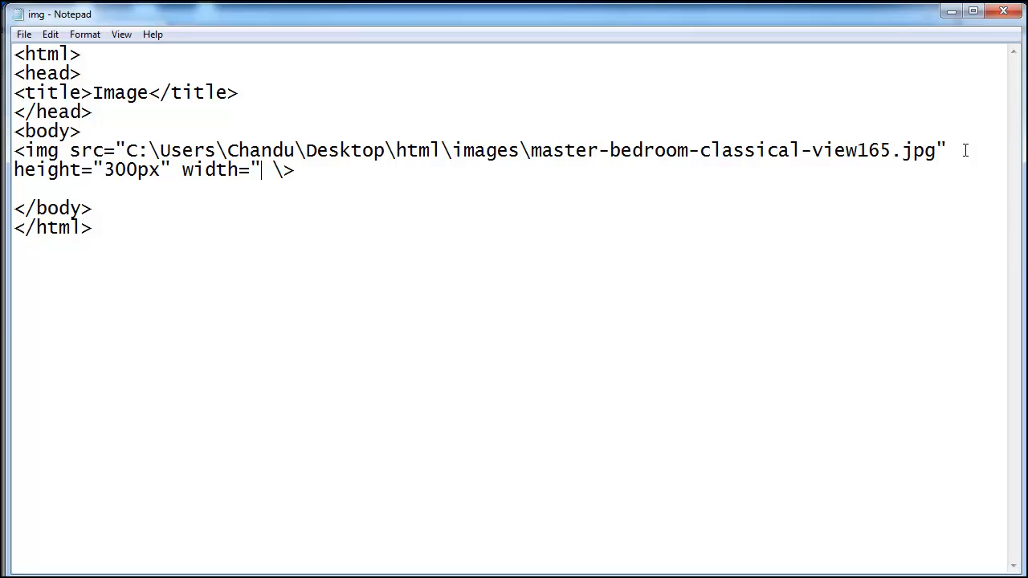
pyautogui.write('300px')
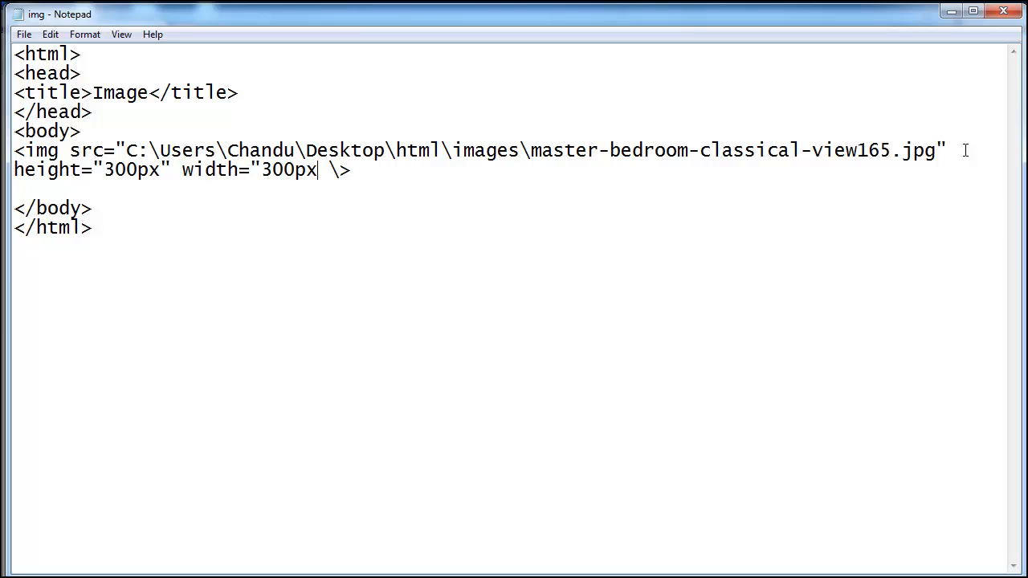
pyautogui.write('"')
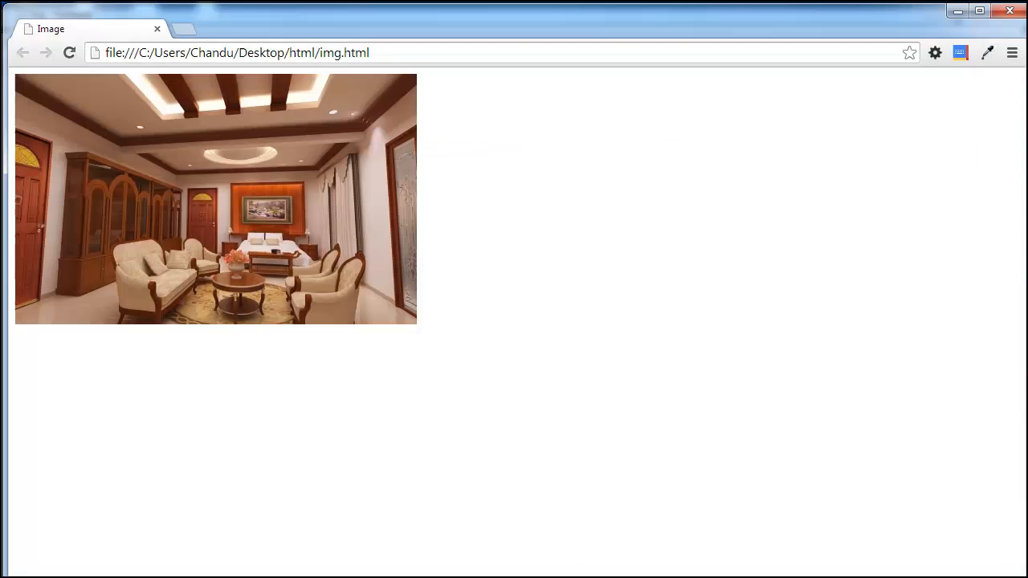
# Reload Chrome to see the 300 by 300 photo, then return to Notepad.
pyautogui.click(69, 53)
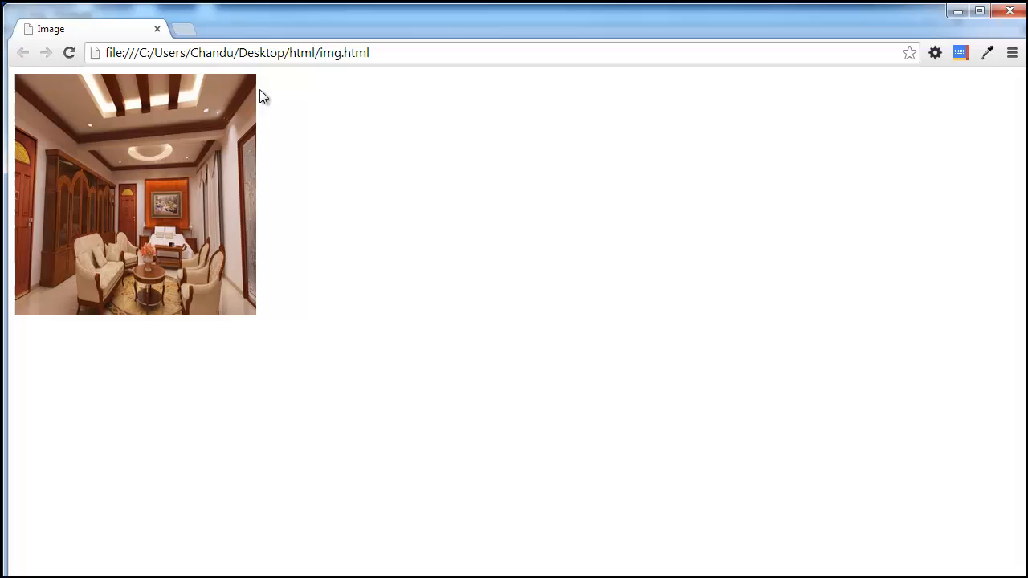
pyautogui.moveTo(14, 313)
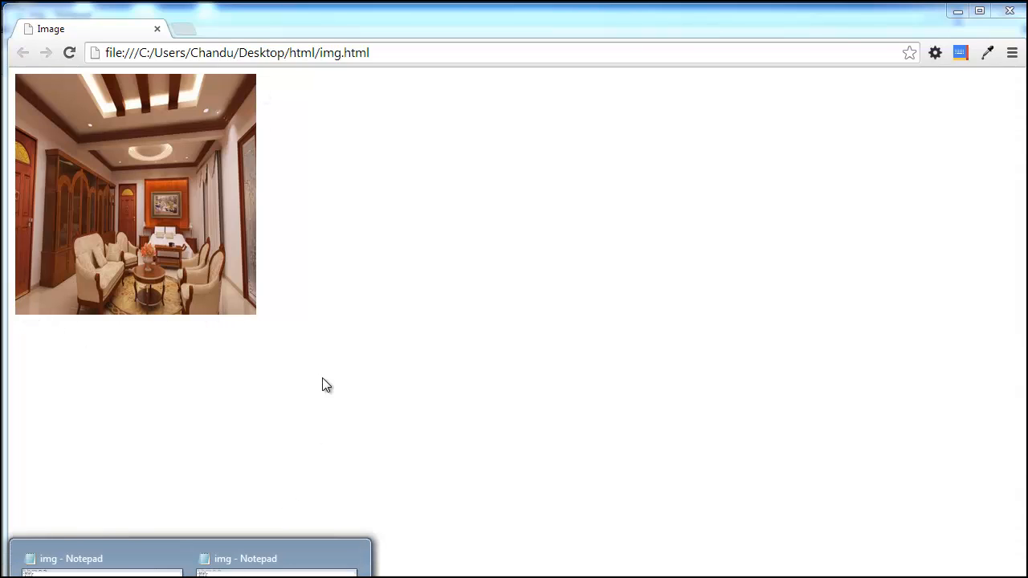
pyautogui.click(71, 558)
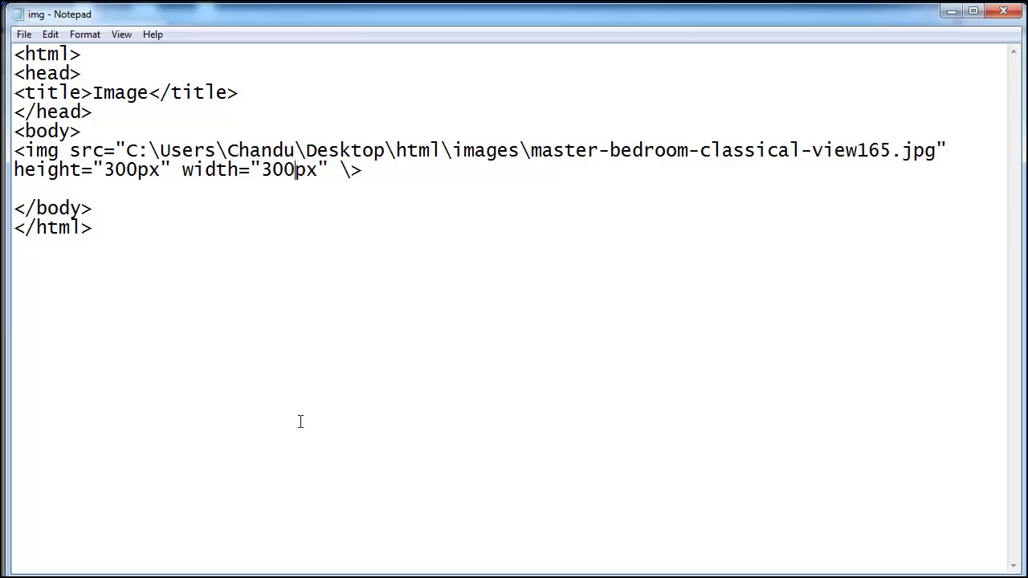